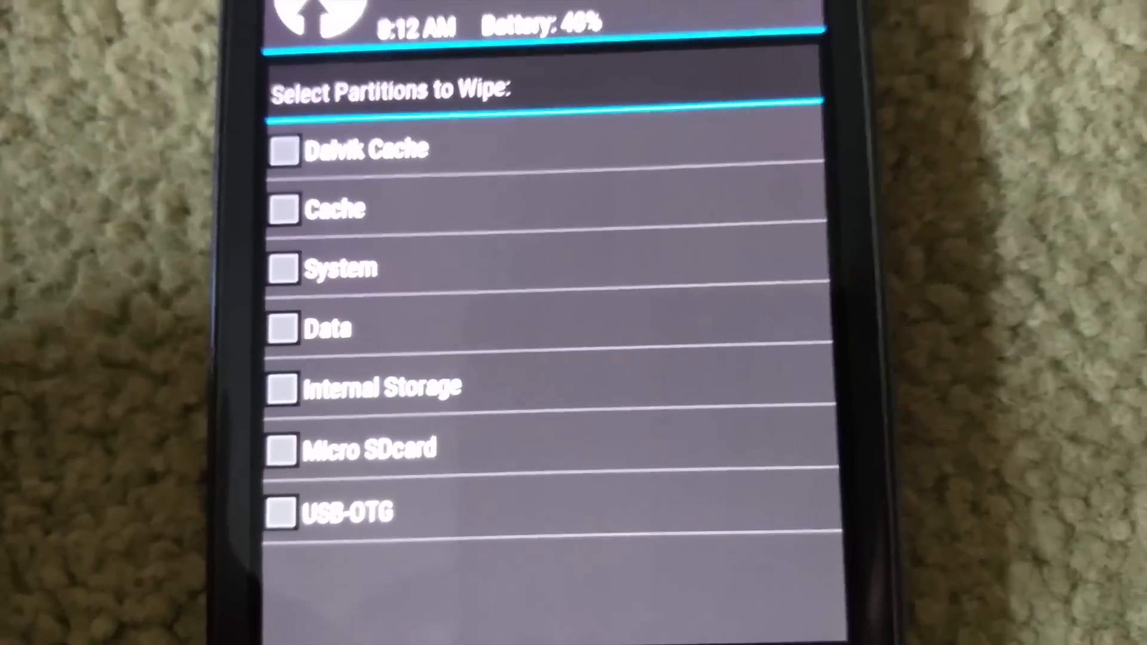
# Step: Tick the Dalvik Cache and Cache partitions in the wipe list
pyautogui.click(284, 149)
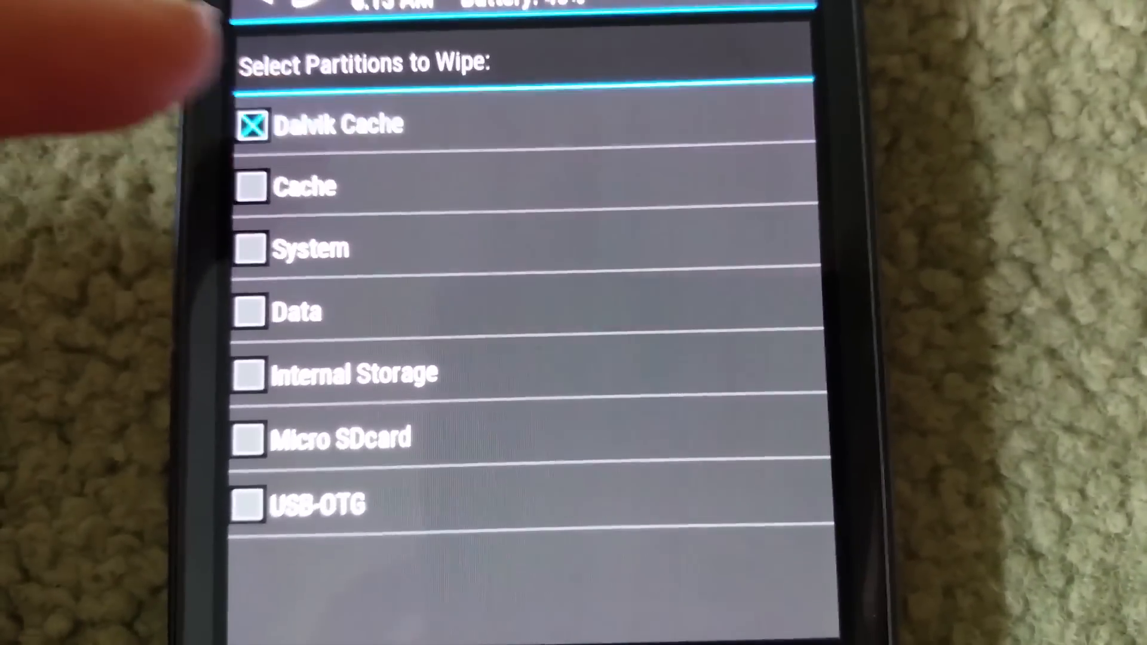
pyautogui.scroll(-3)
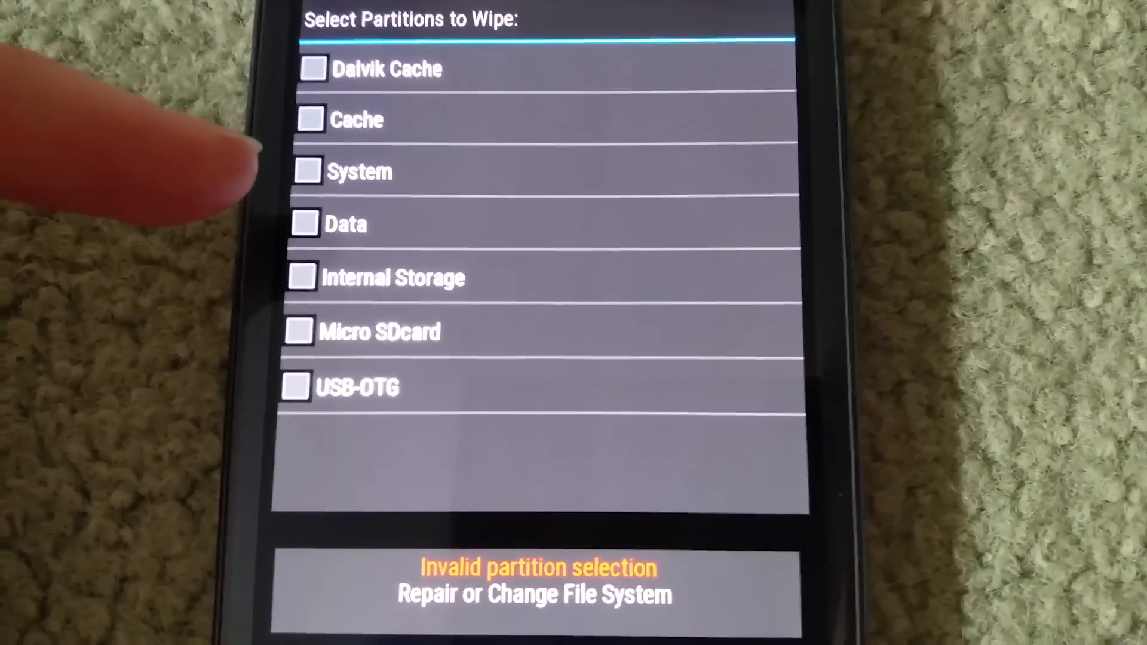
pyautogui.click(310, 119)
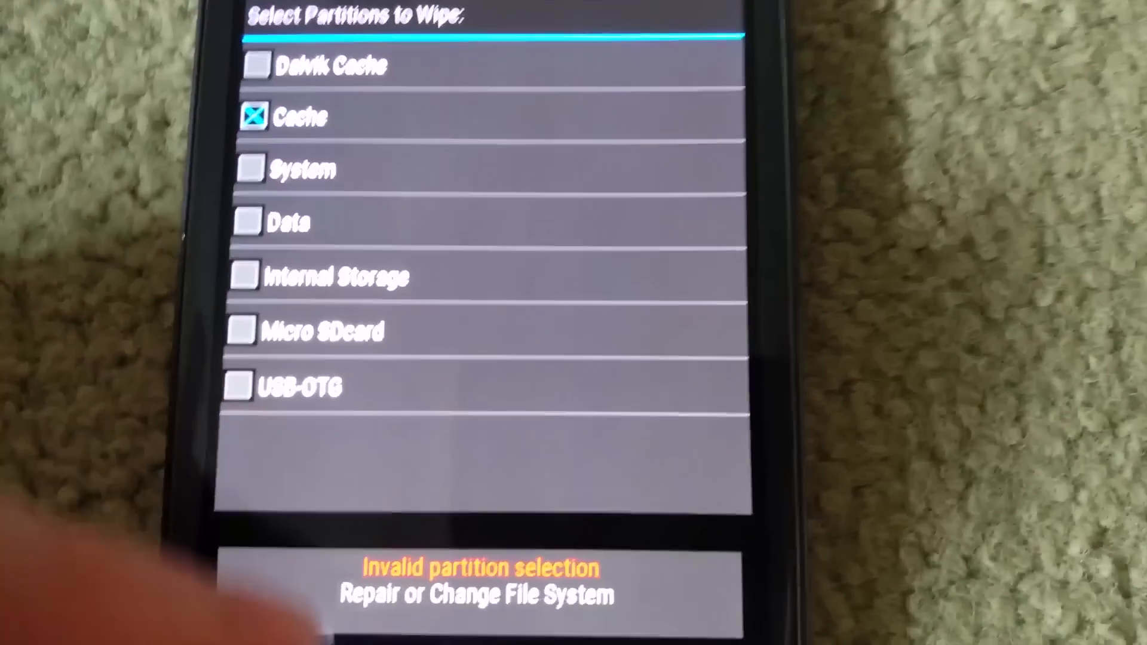
pyautogui.click(479, 592)
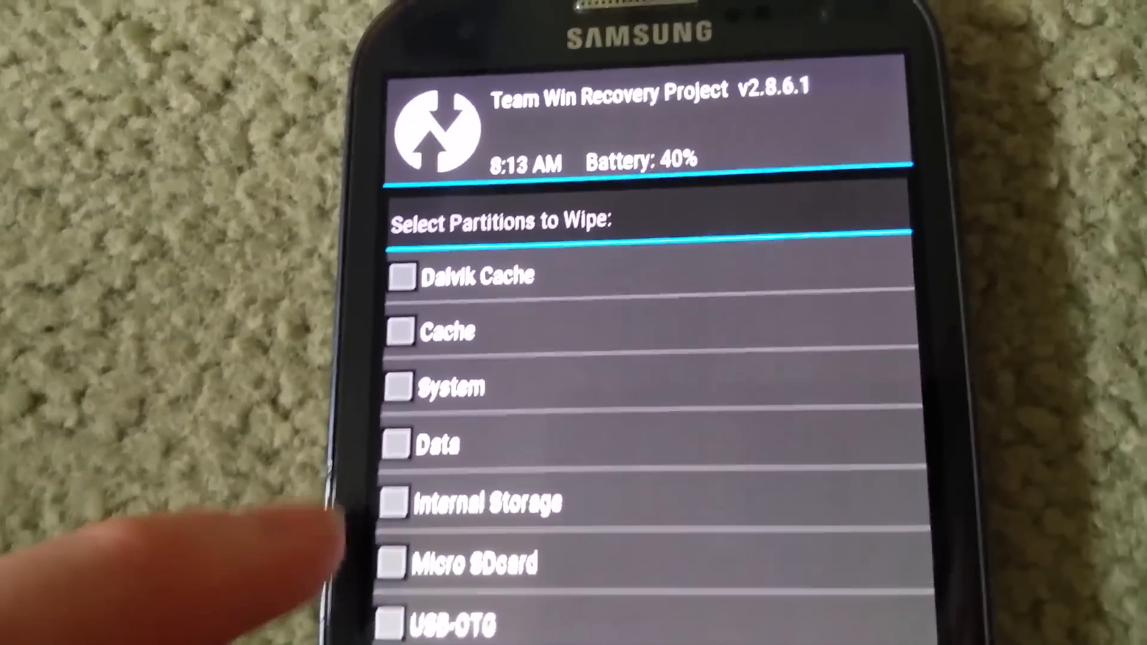
# Step: Tick Data and open its Repair or Change File System options
pyautogui.click(401, 435)
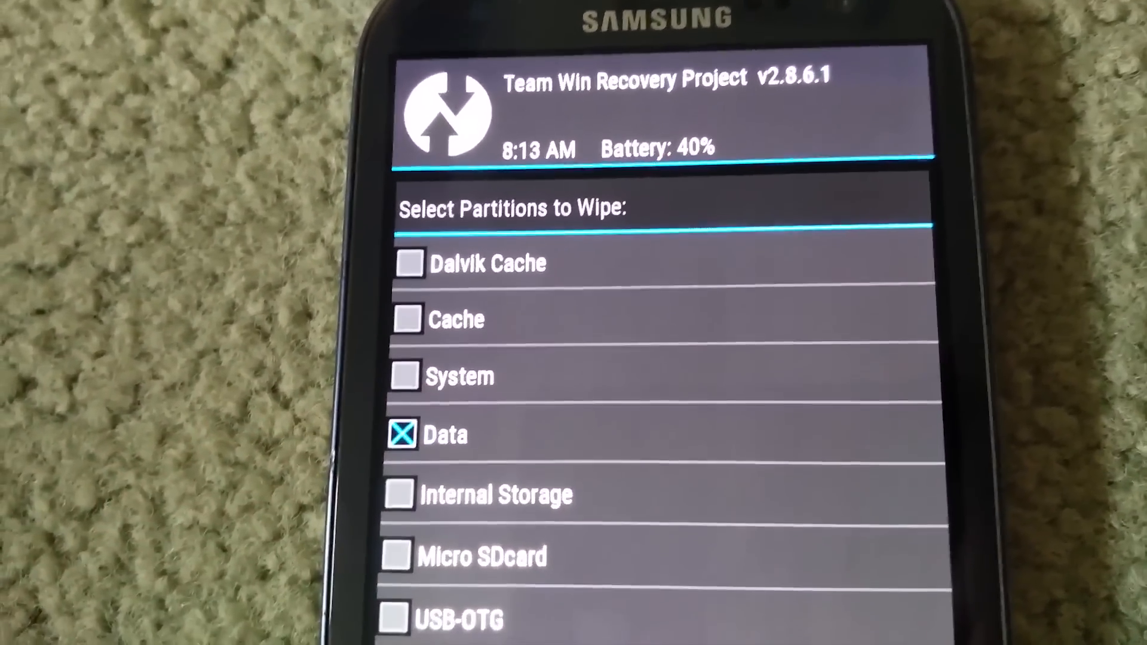
pyautogui.scroll(-3)
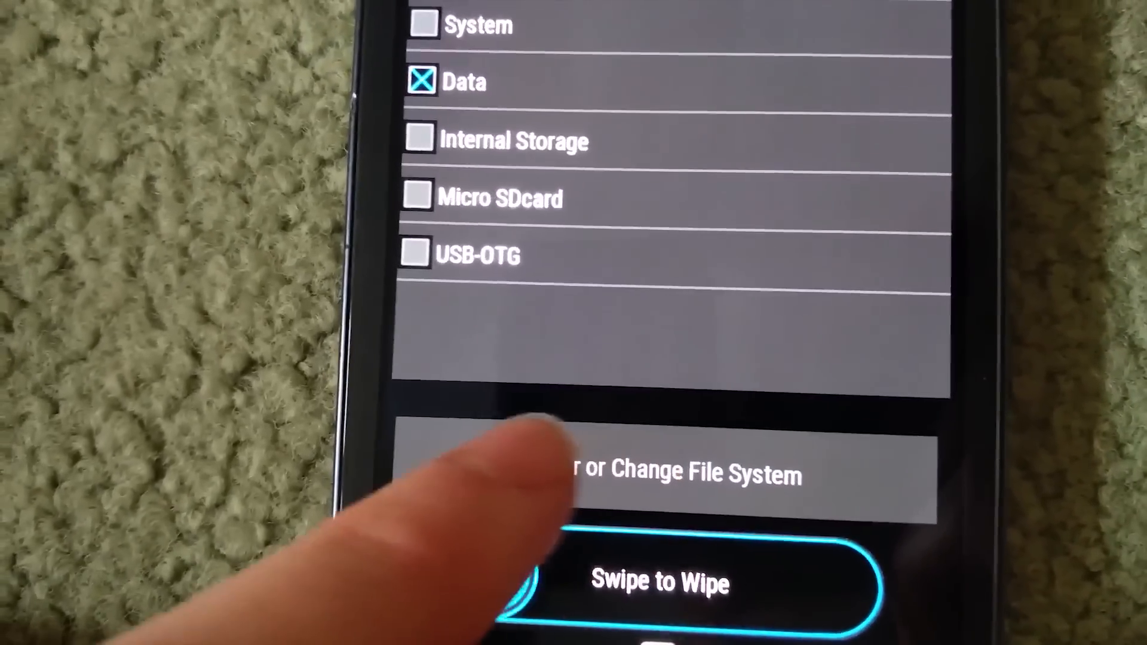
pyautogui.click(662, 474)
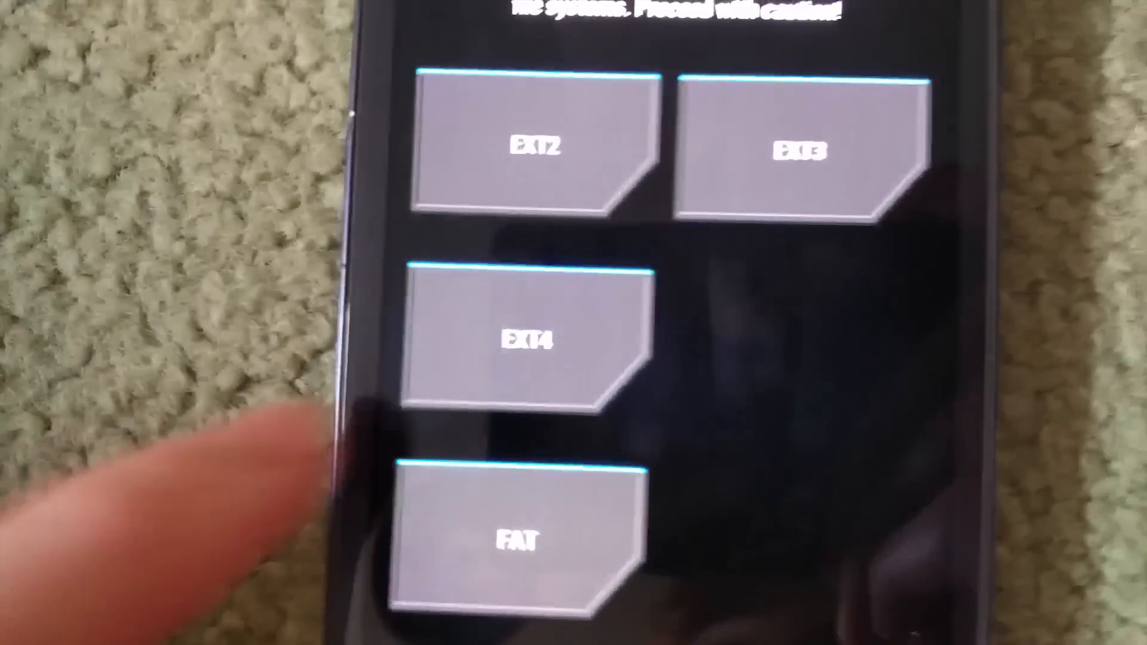
# Step: Choose a new file system for the Data partition
pyautogui.click(526, 521)
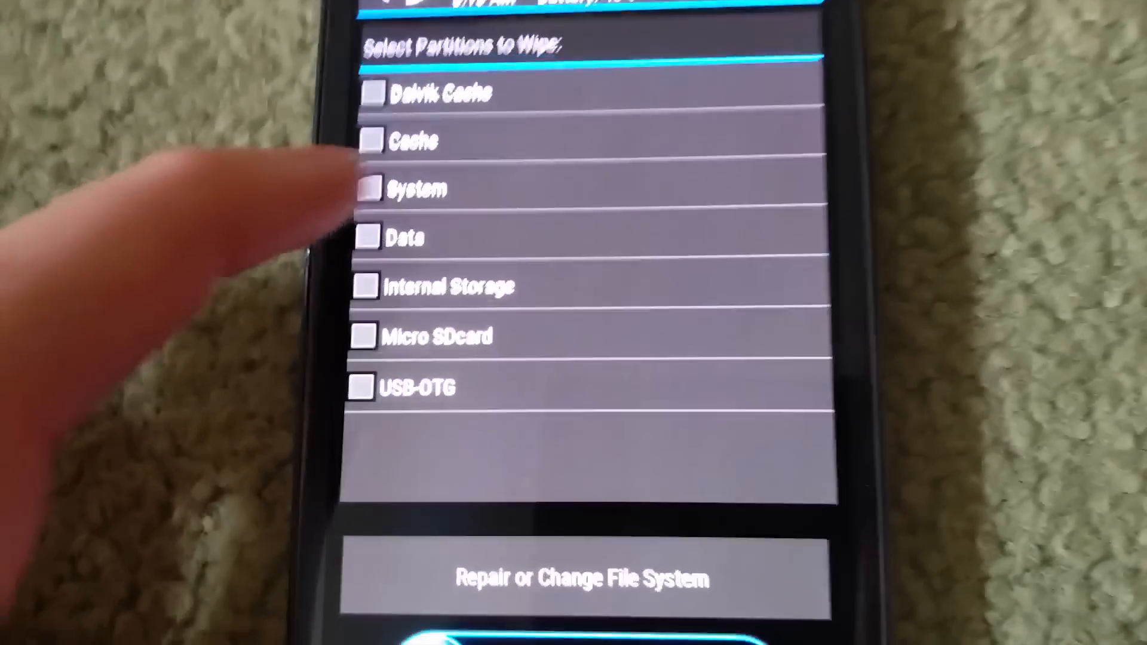
# Step: Open the Cache partition's file system options and choose a new file system
pyautogui.click(583, 579)
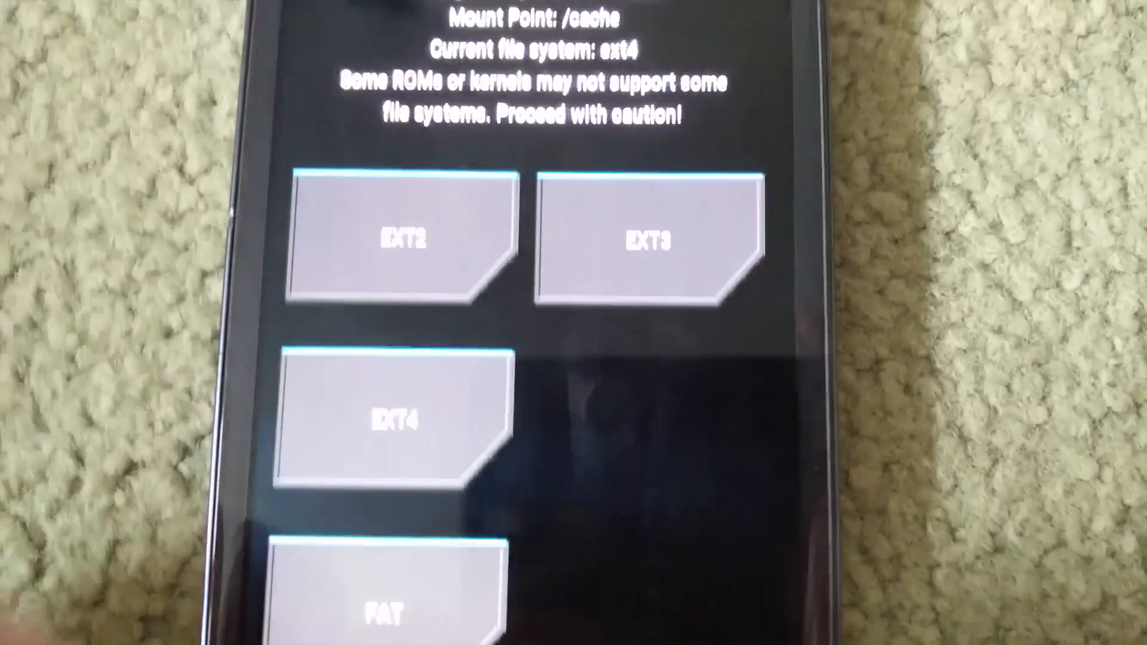
pyautogui.click(395, 421)
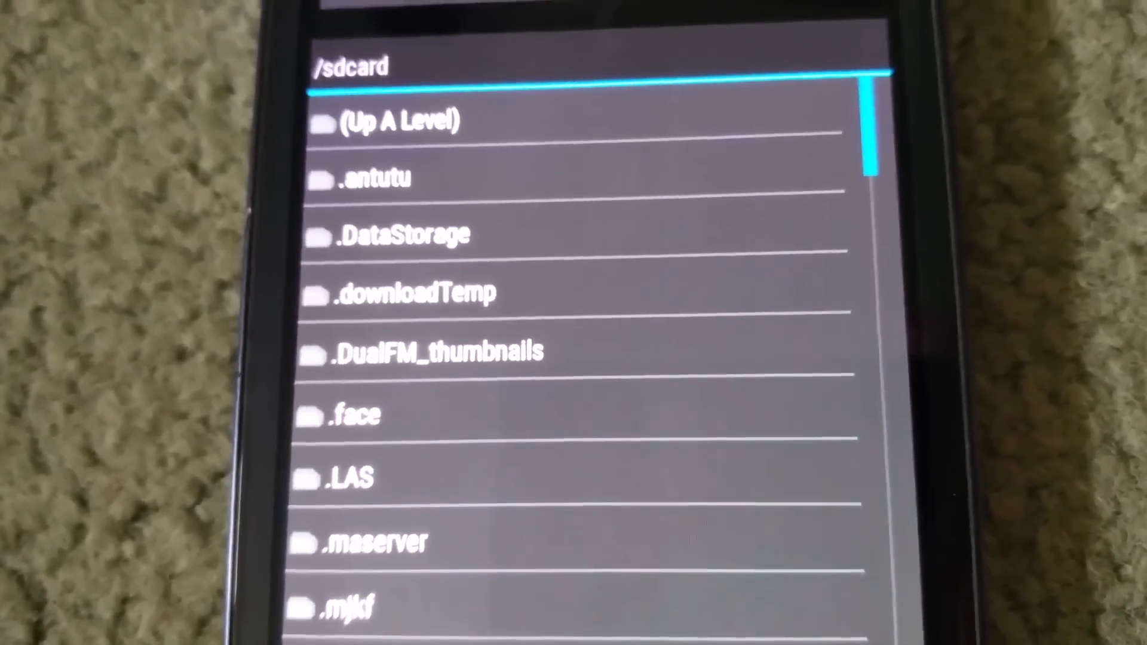
# Step: Scroll the /sdcard folder list to reach entries like .maserver and .mmsvcache
pyautogui.scroll(3)
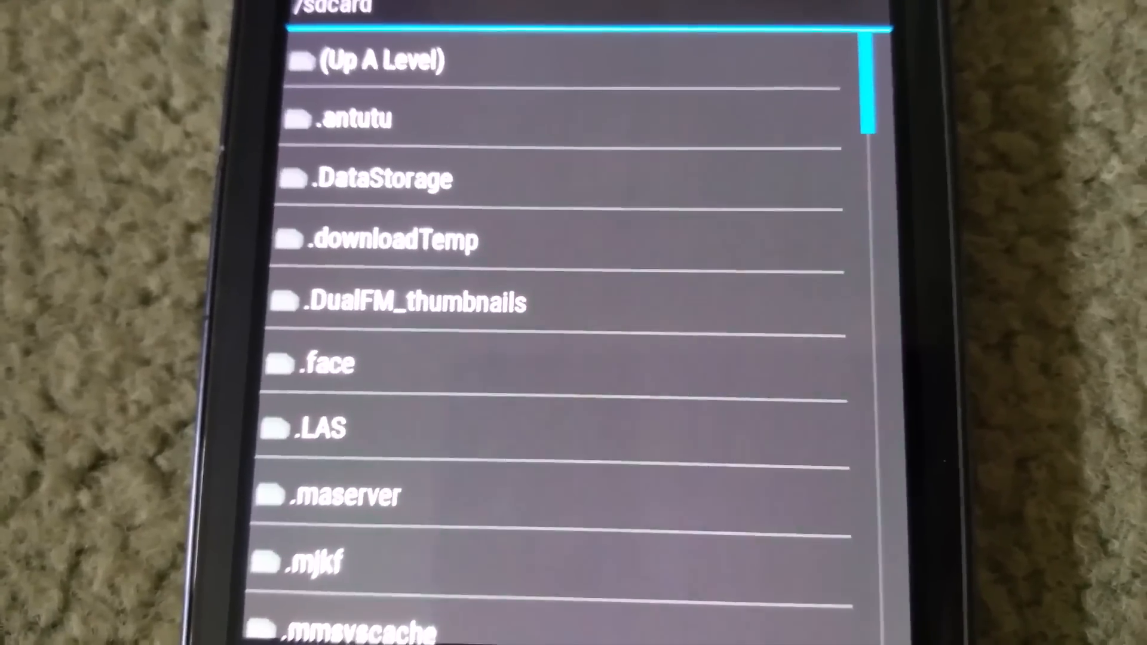